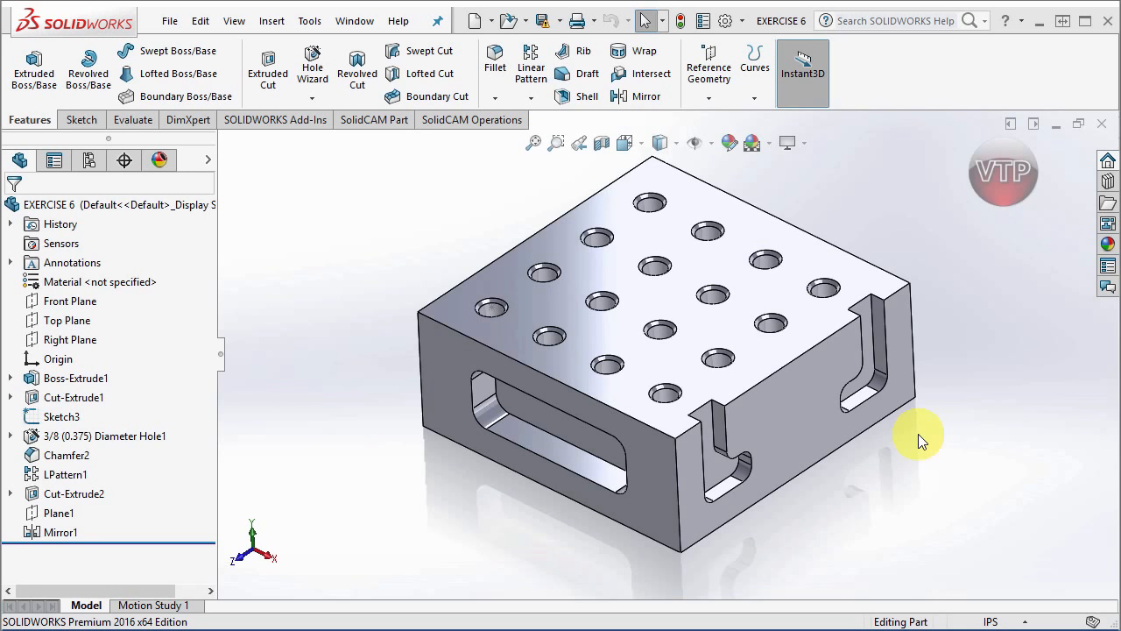
mouse_move(257, 548)
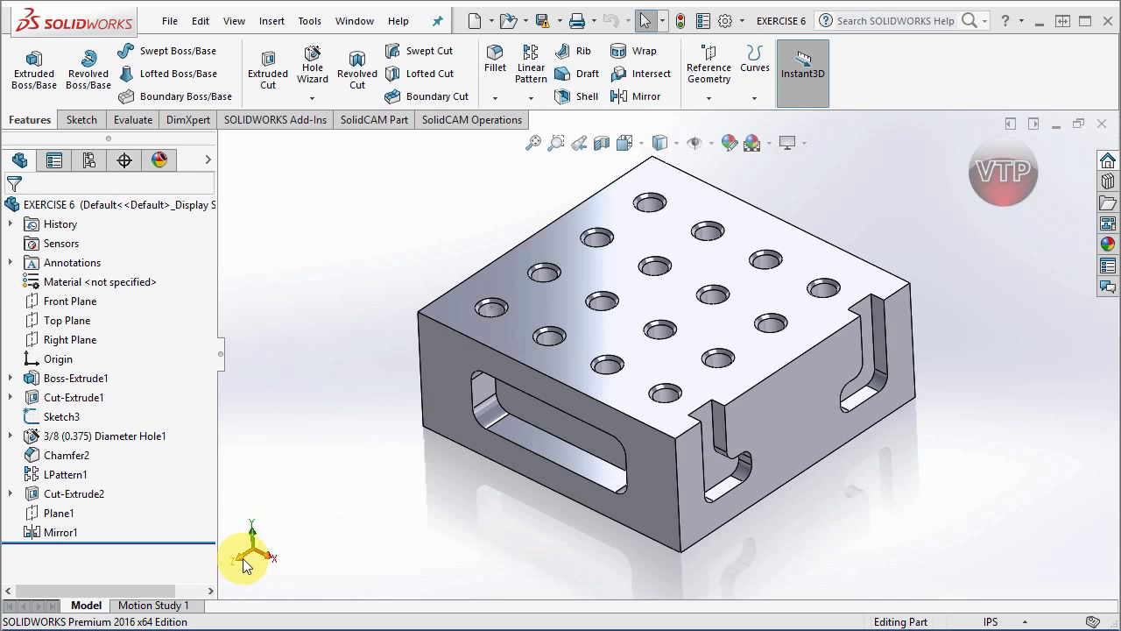
mouse_move(297, 583)
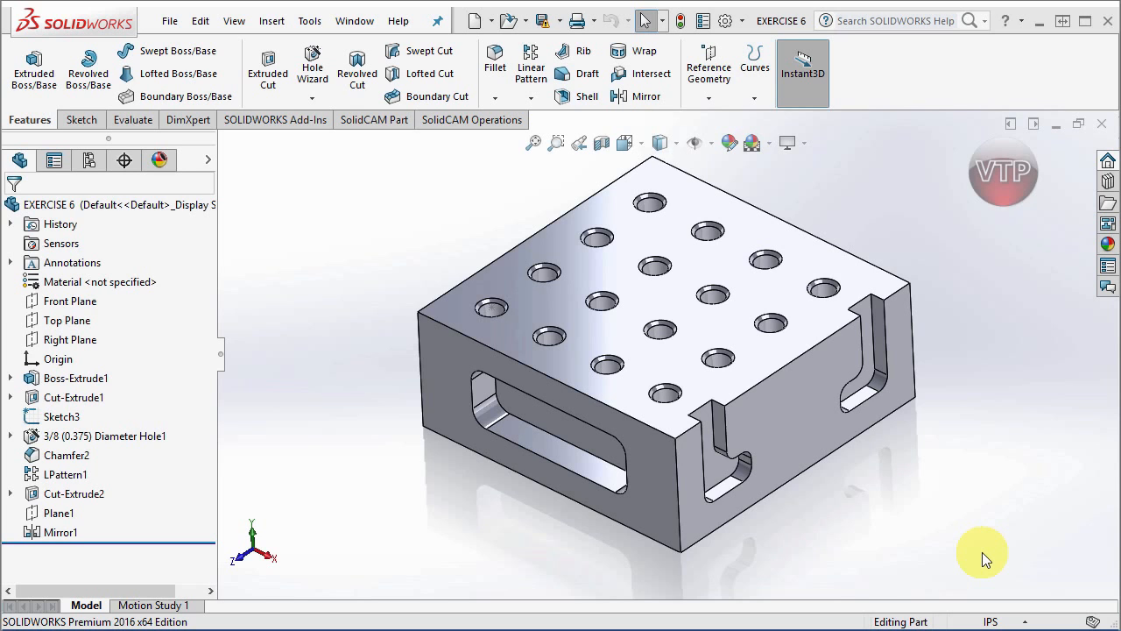
mouse_move(985, 555)
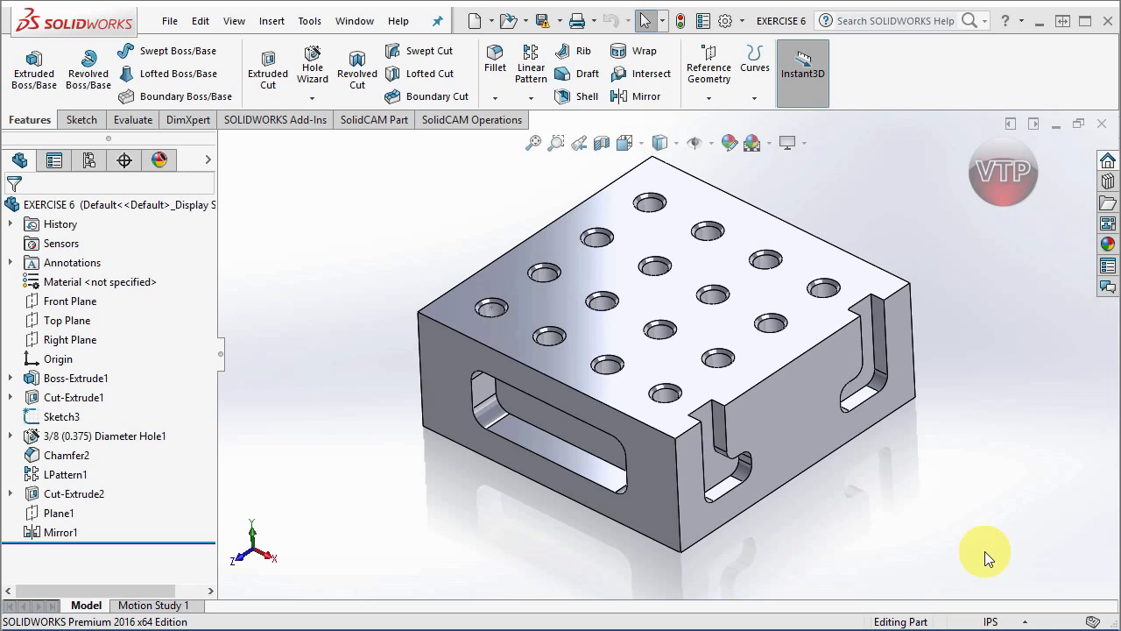
Switch the block to Hidden Lines Visible to see the tapped holes, then orbit it
left_click(640, 319)
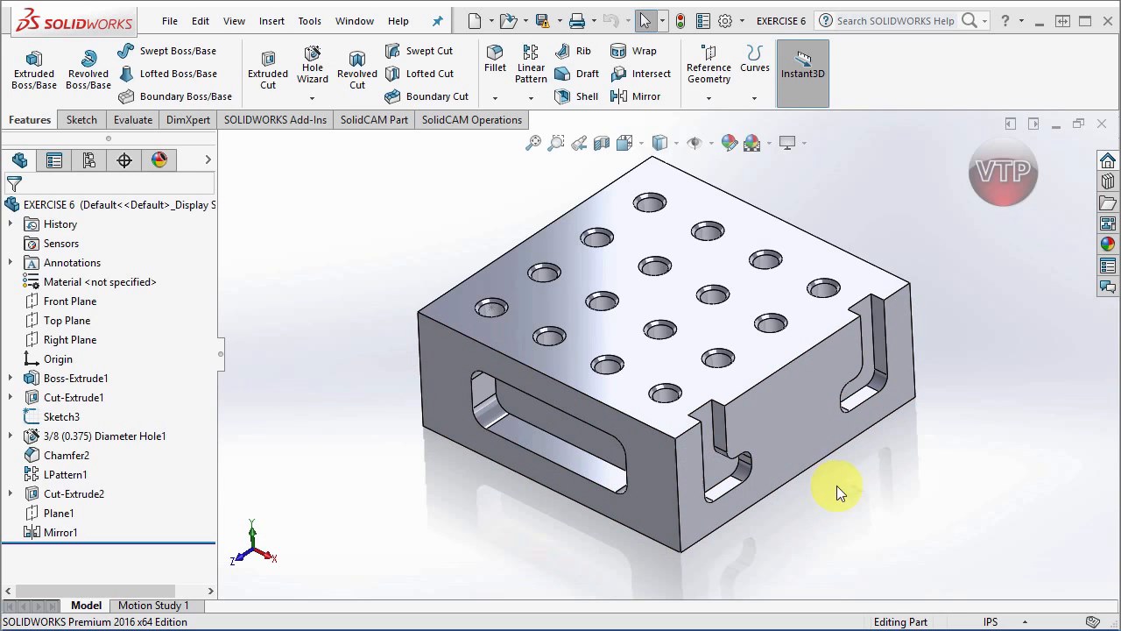
mouse_move(960, 521)
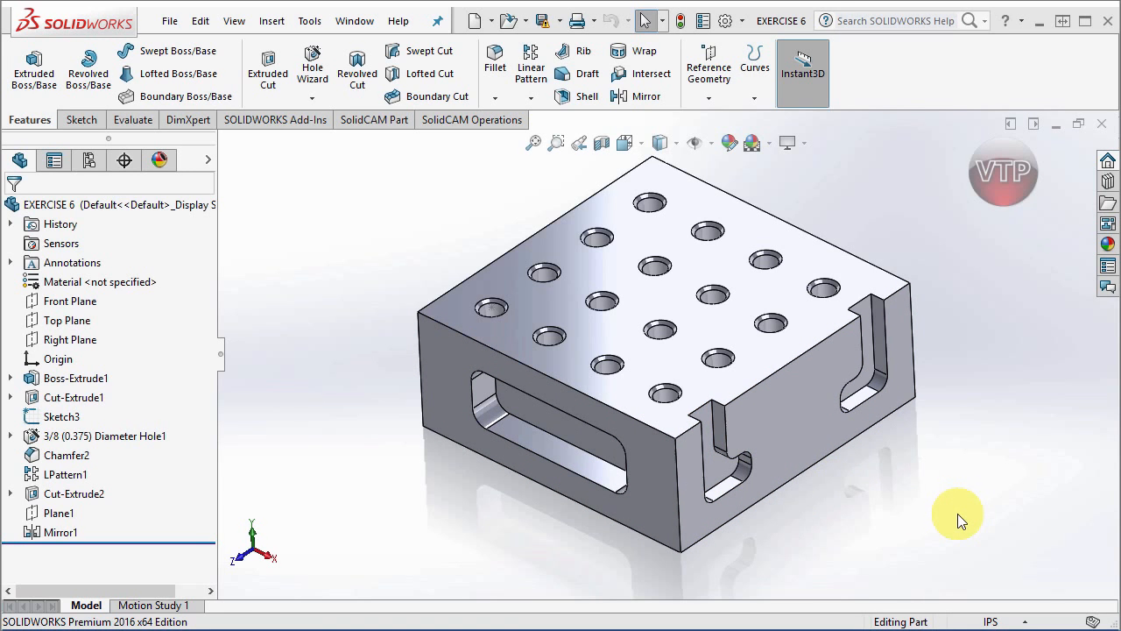
mouse_move(798, 399)
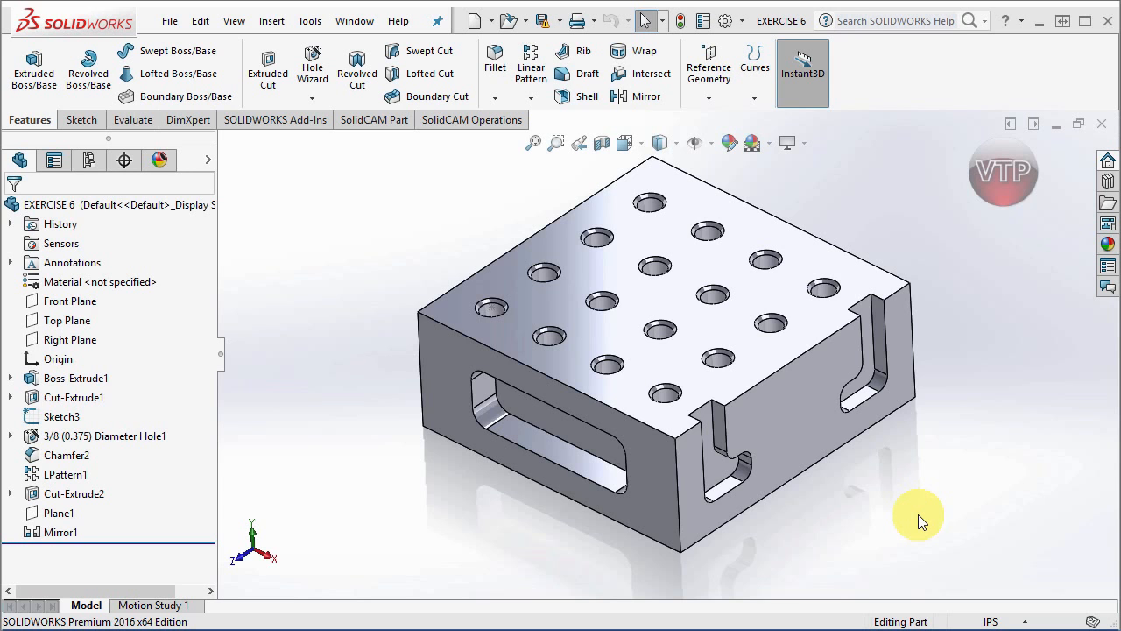
left_click(774, 362)
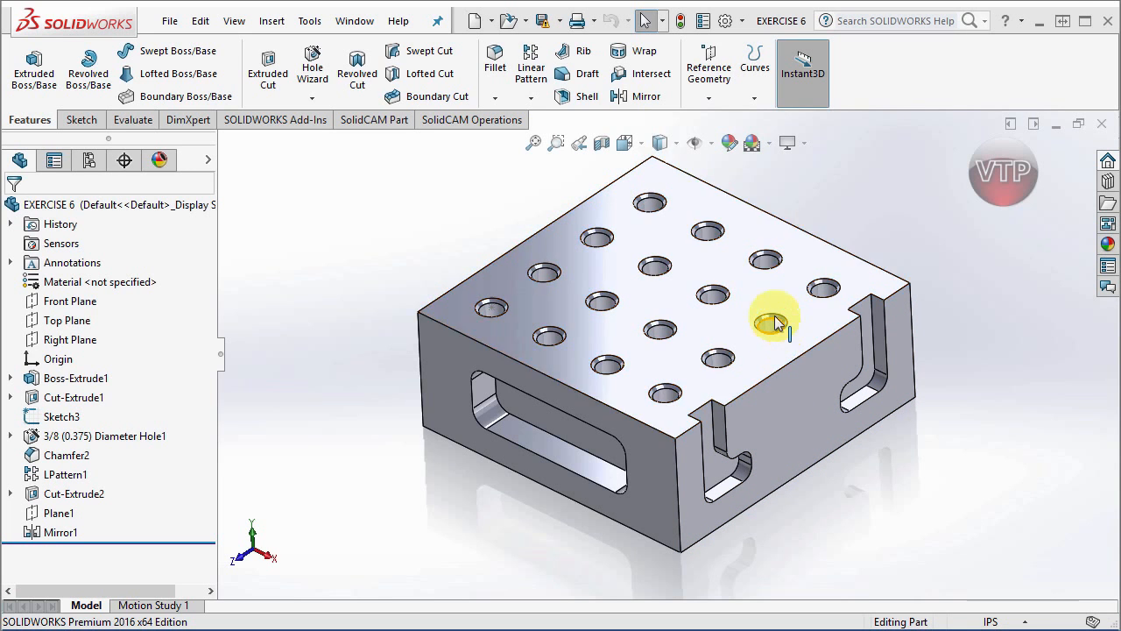
left_click(674, 143)
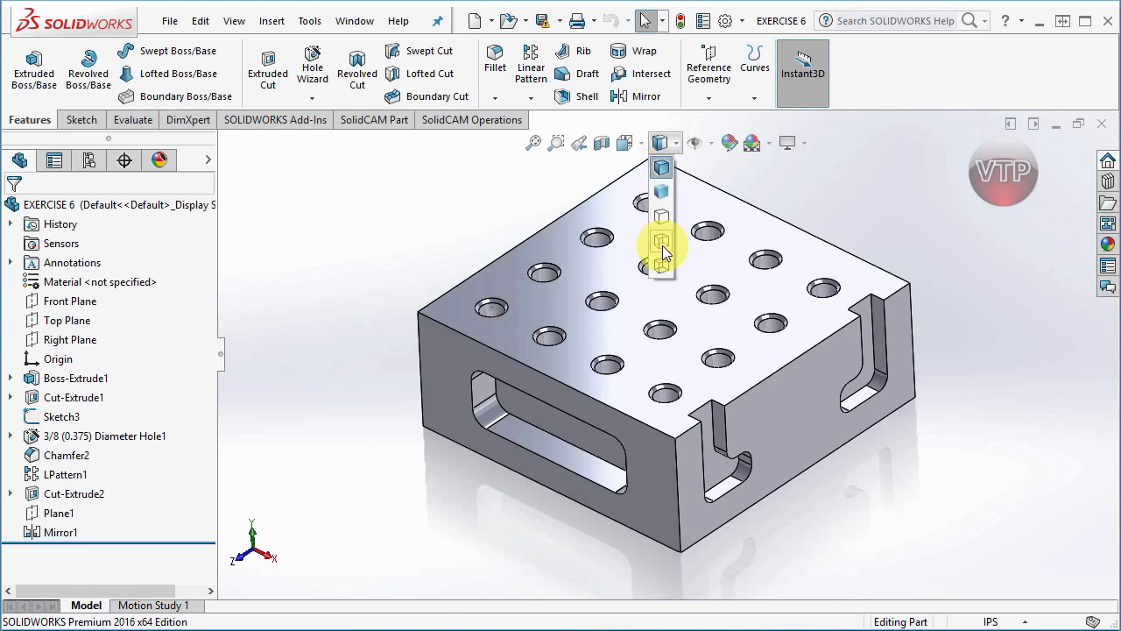
left_click(661, 142)
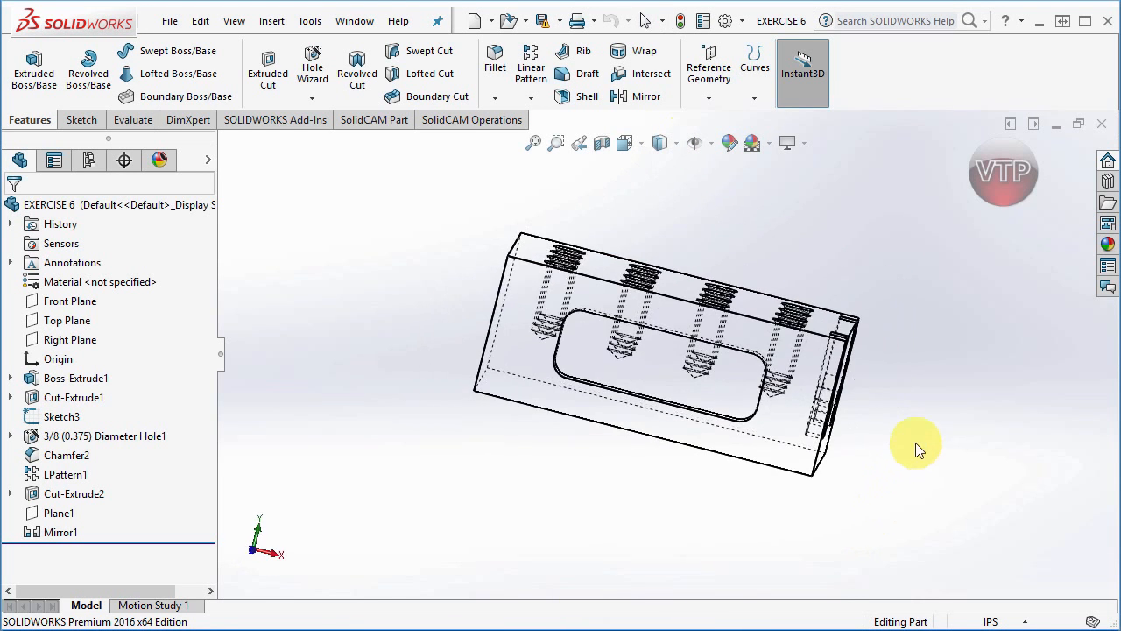
left_click(806, 452)
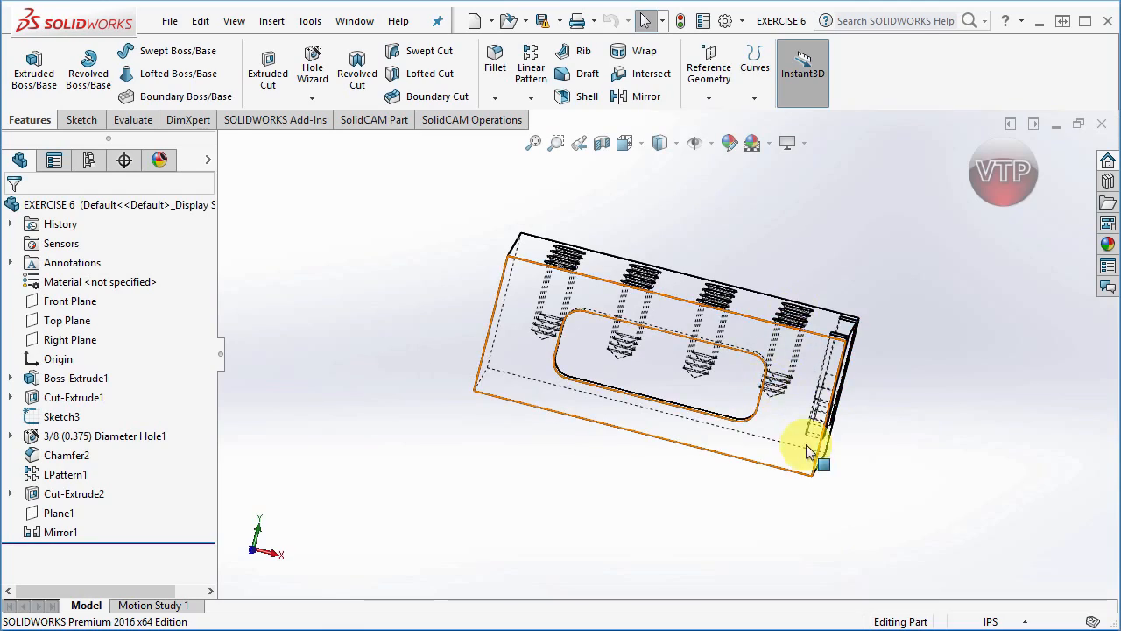
left_click_drag(810, 447, 714, 436)
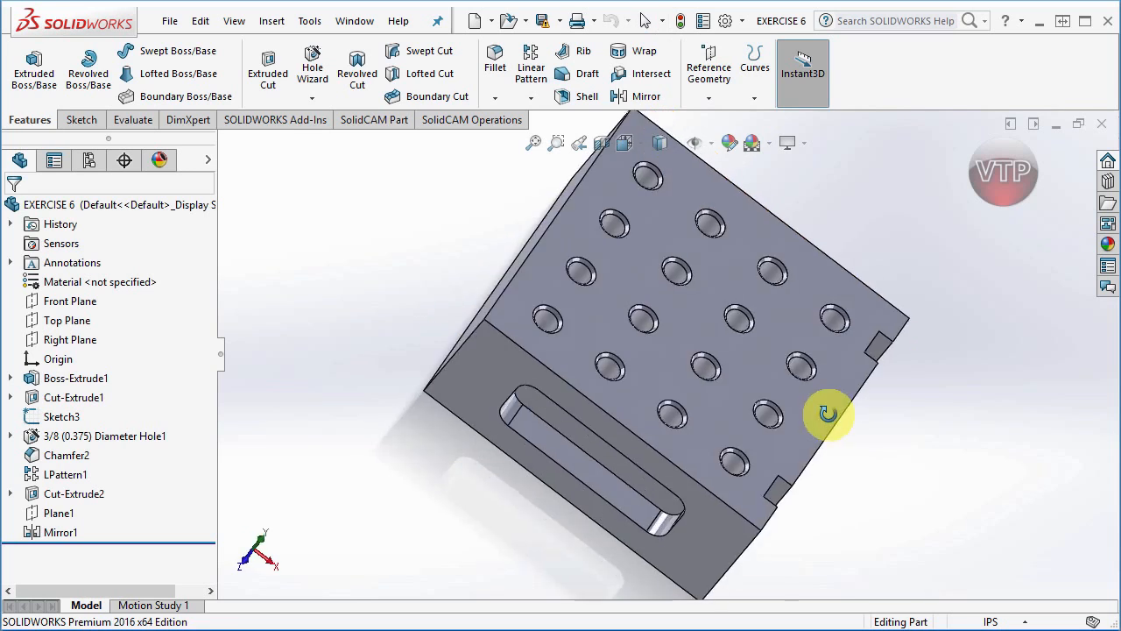
left_click_drag(828, 416, 771, 342)
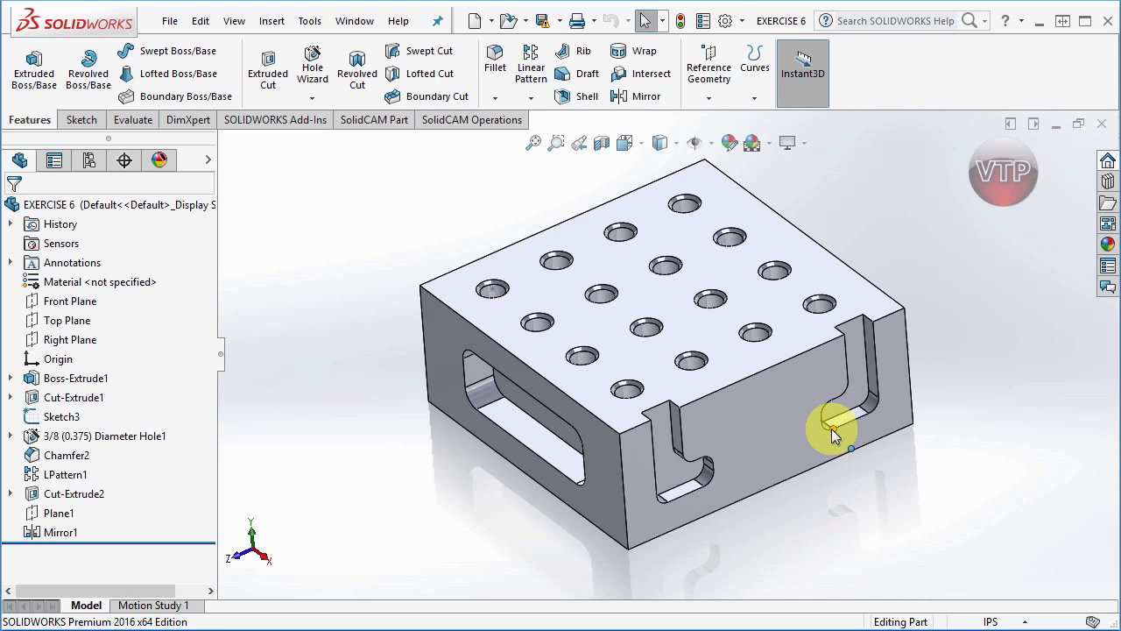
mouse_move(789, 416)
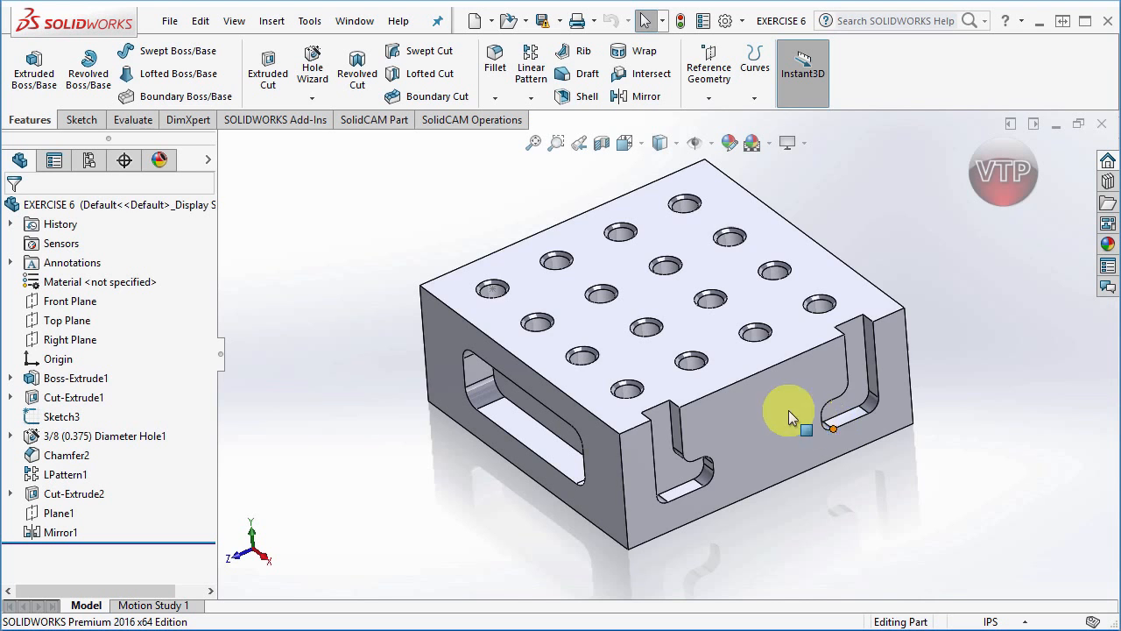
mouse_move(740, 368)
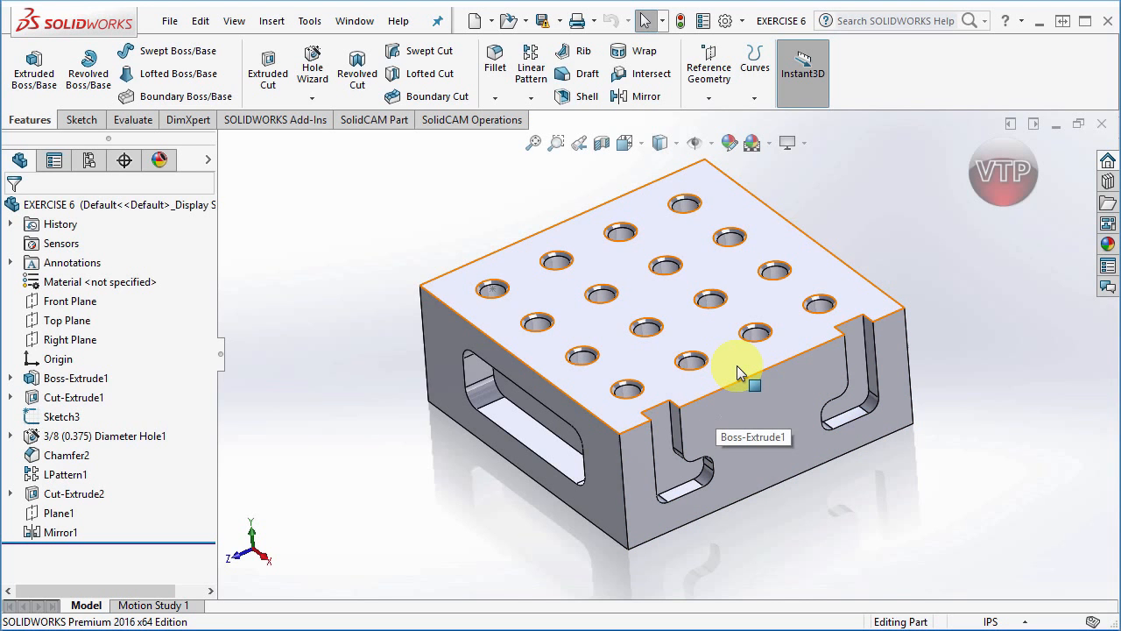
mouse_move(811, 416)
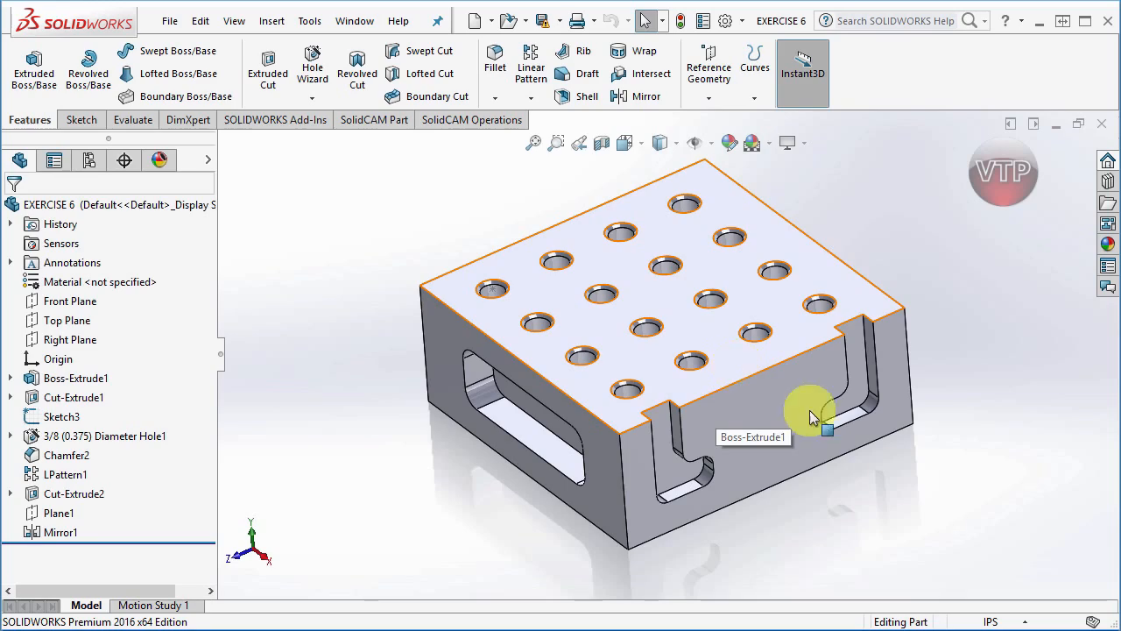